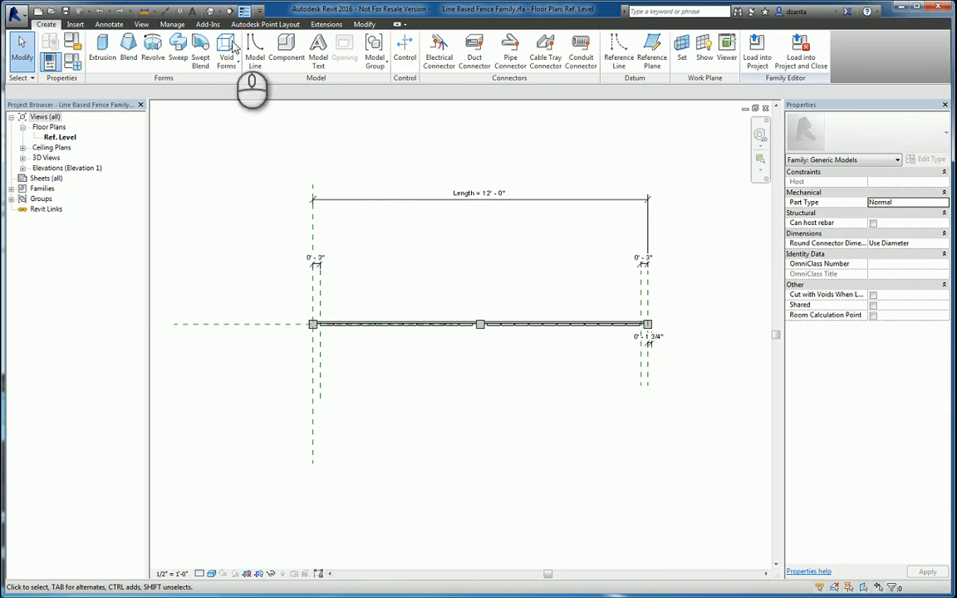
mouse_move(213, 10)
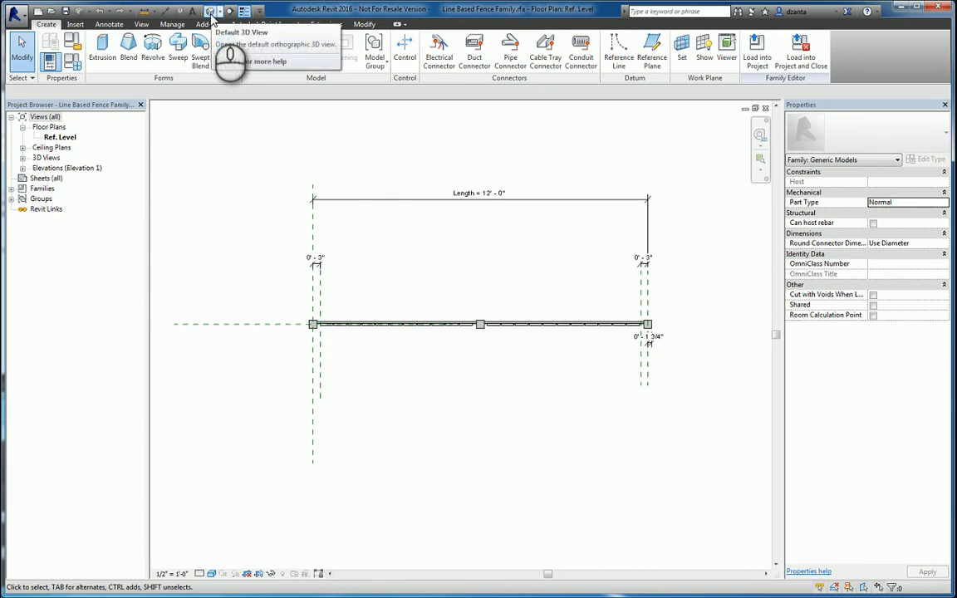
- View the fence family in 3D, then create a new empty project and dismiss its notice
click(241, 34)
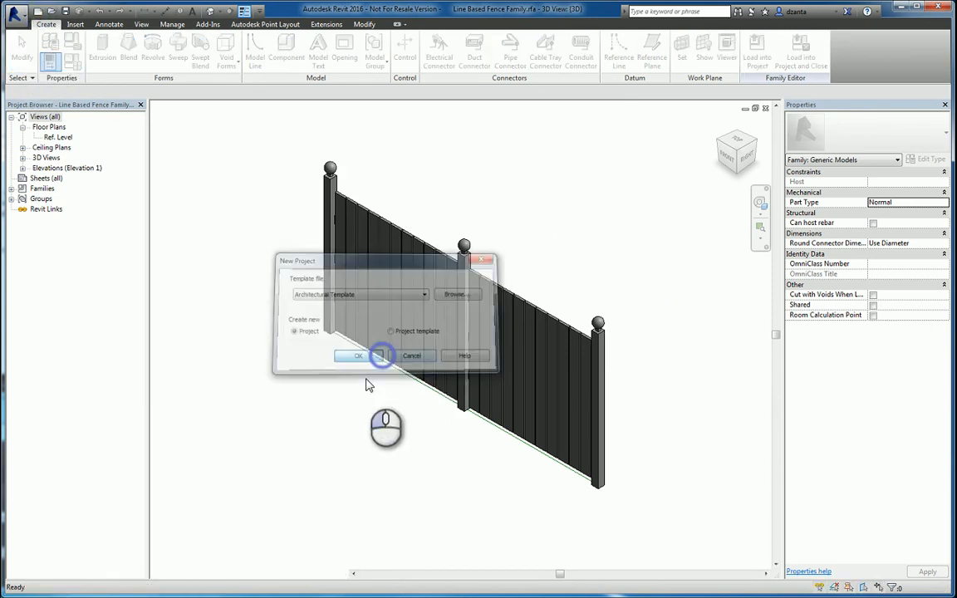
click(357, 356)
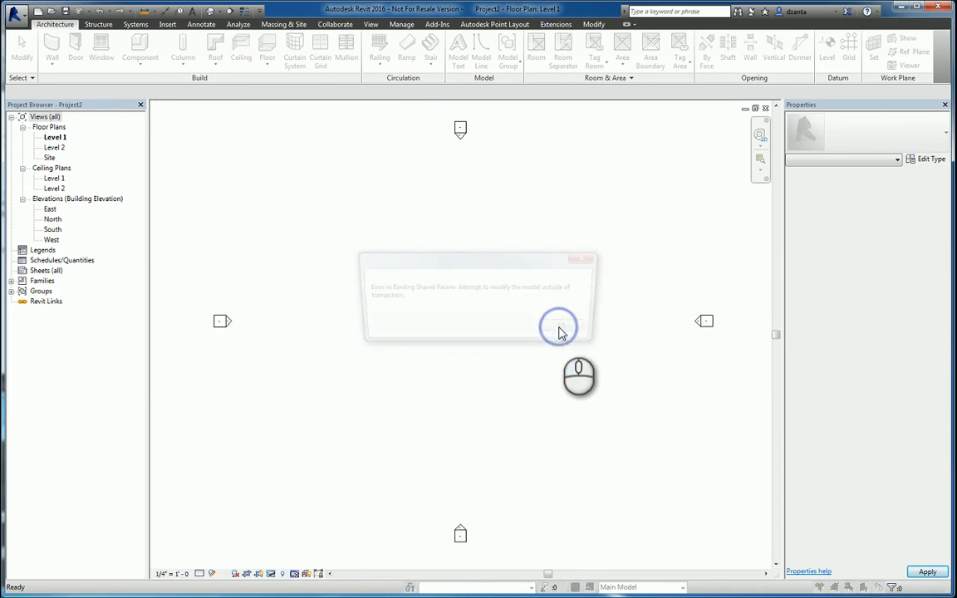
click(559, 326)
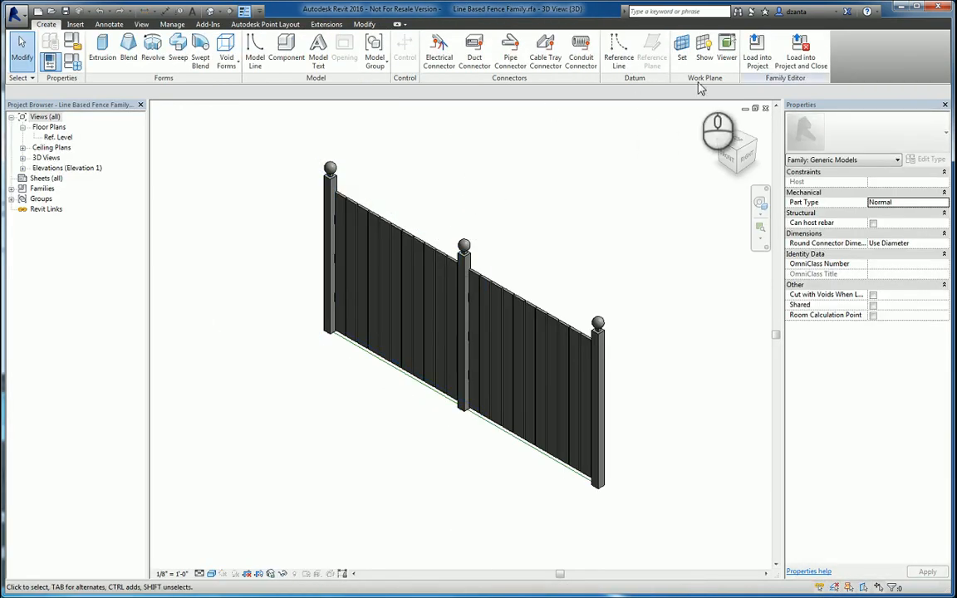
- Load the fence family, place it on the work plane, view it in 3D, and return to the family
click(758, 52)
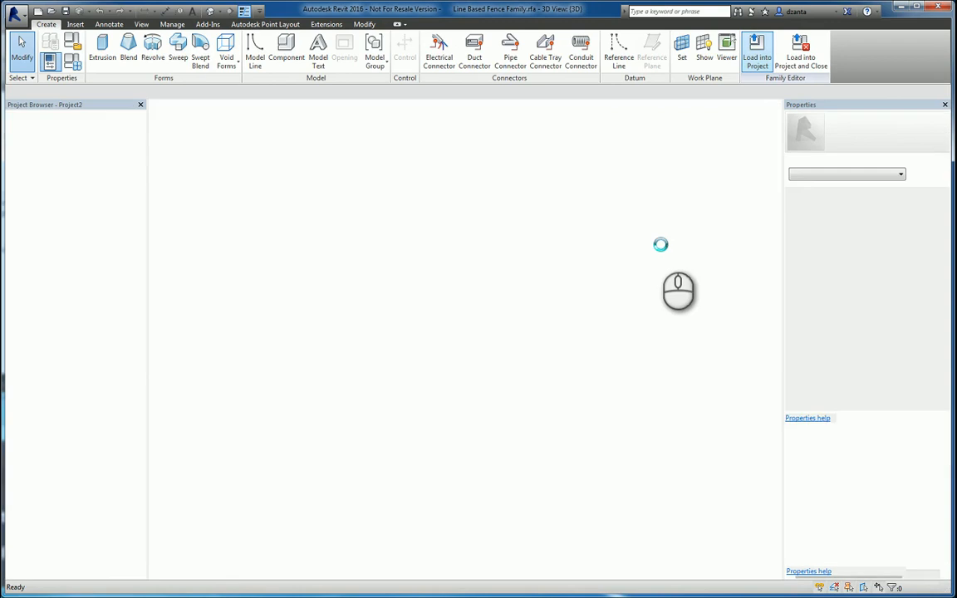
click(758, 46)
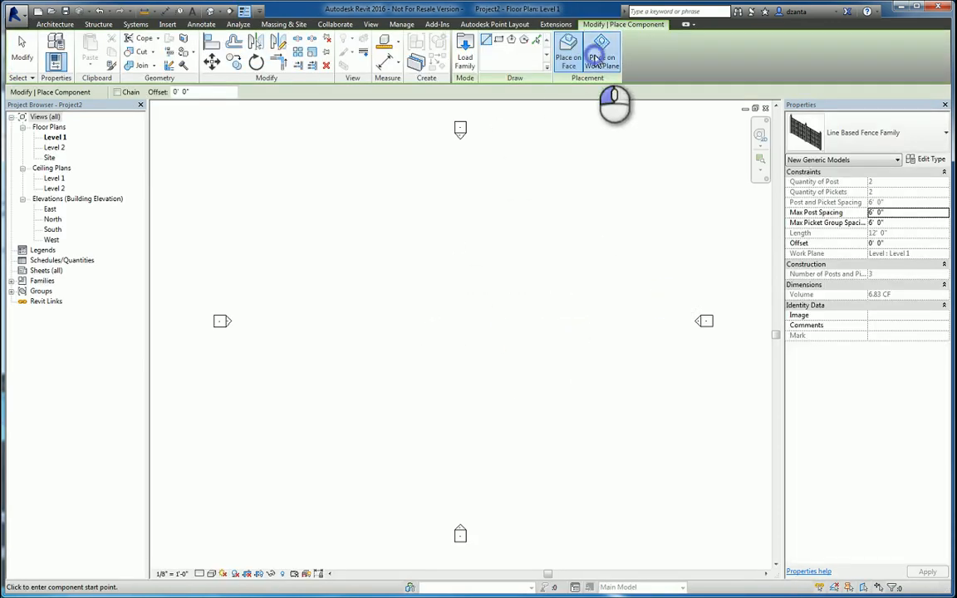
click(458, 296)
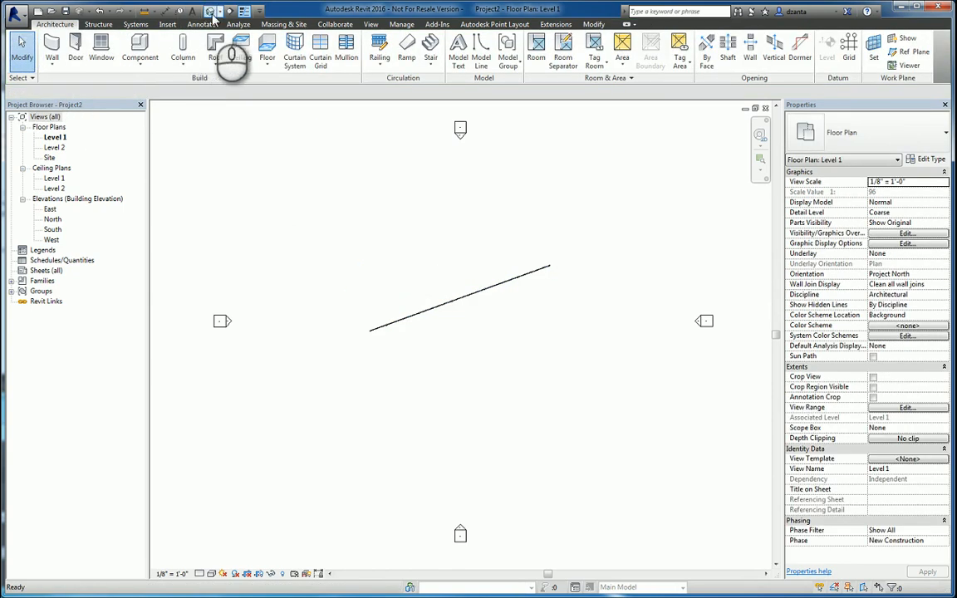
click(213, 10)
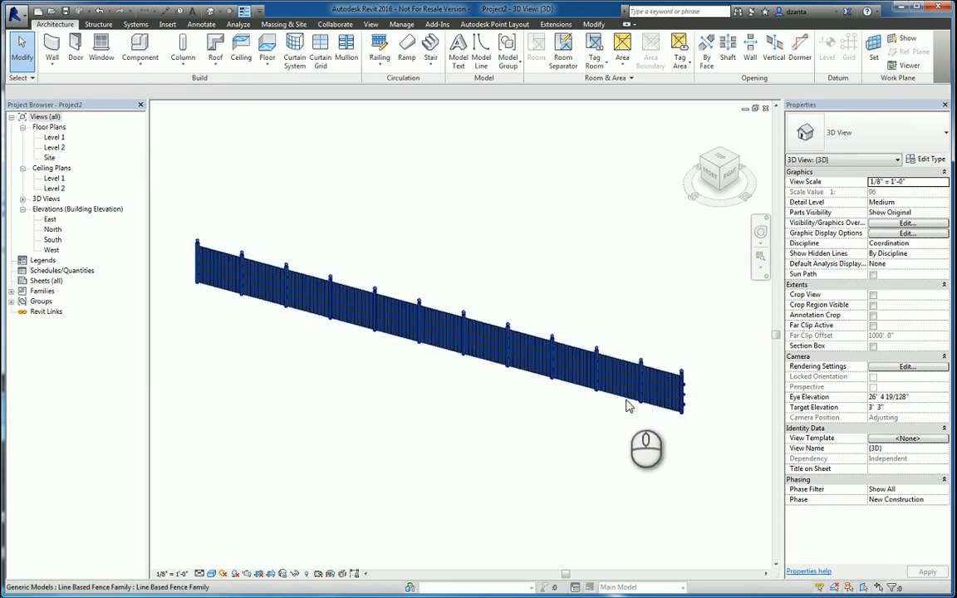
click(465, 425)
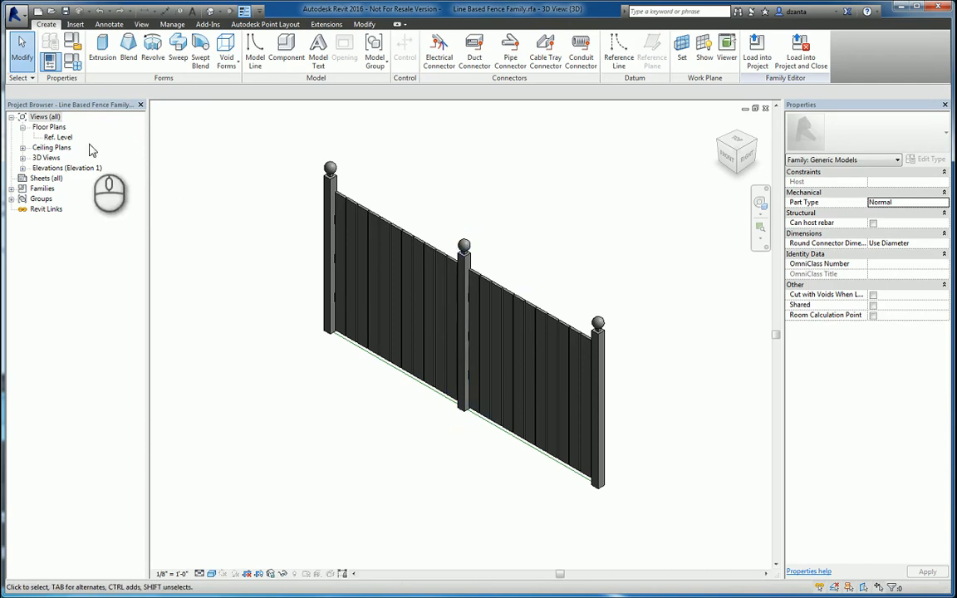
- Open the Ref. Level floor plan and zoom to the 12'-0" length with 0'-3" end offsets
double_click(57, 137)
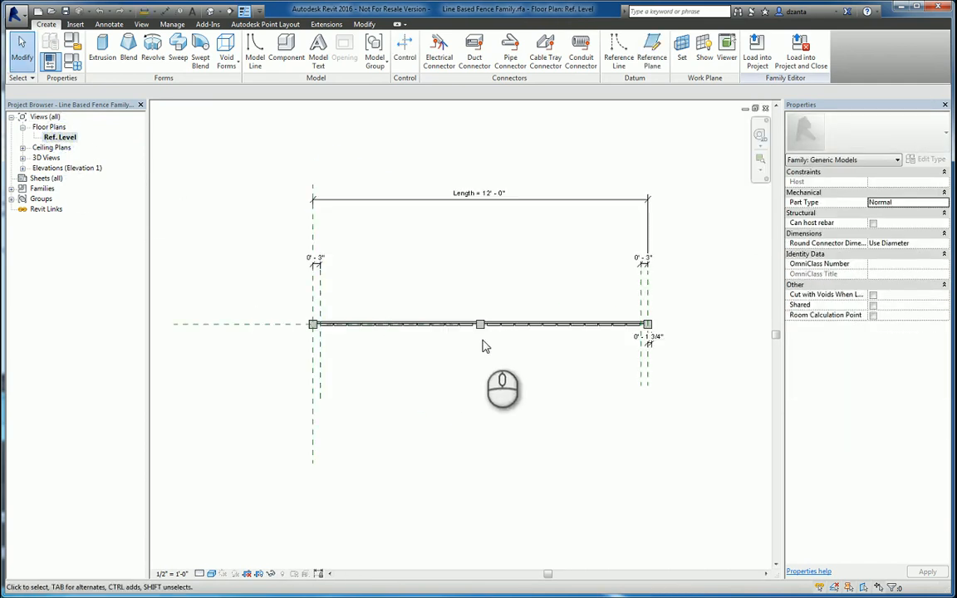
mouse_move(448, 435)
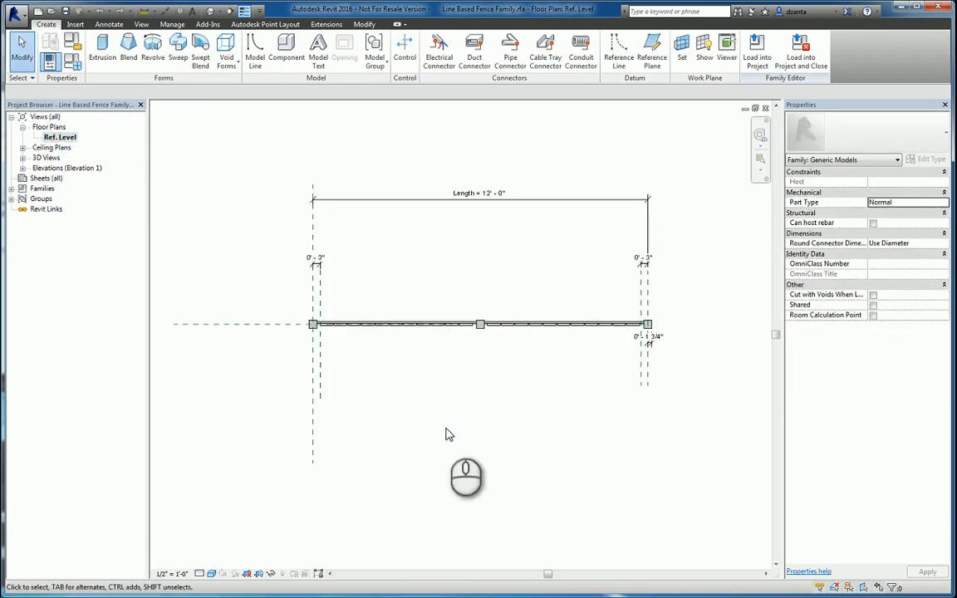
mouse_move(324, 475)
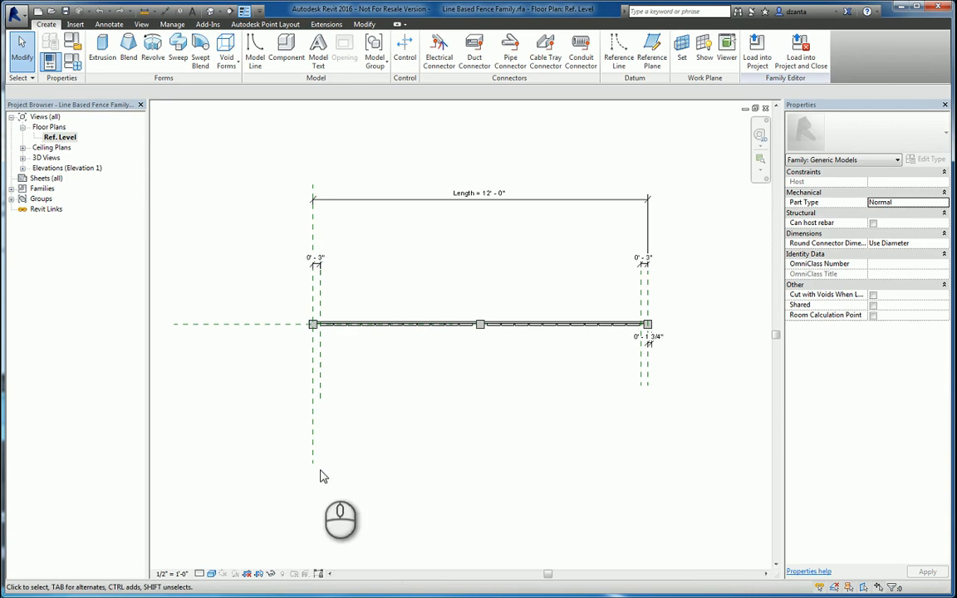
mouse_move(658, 282)
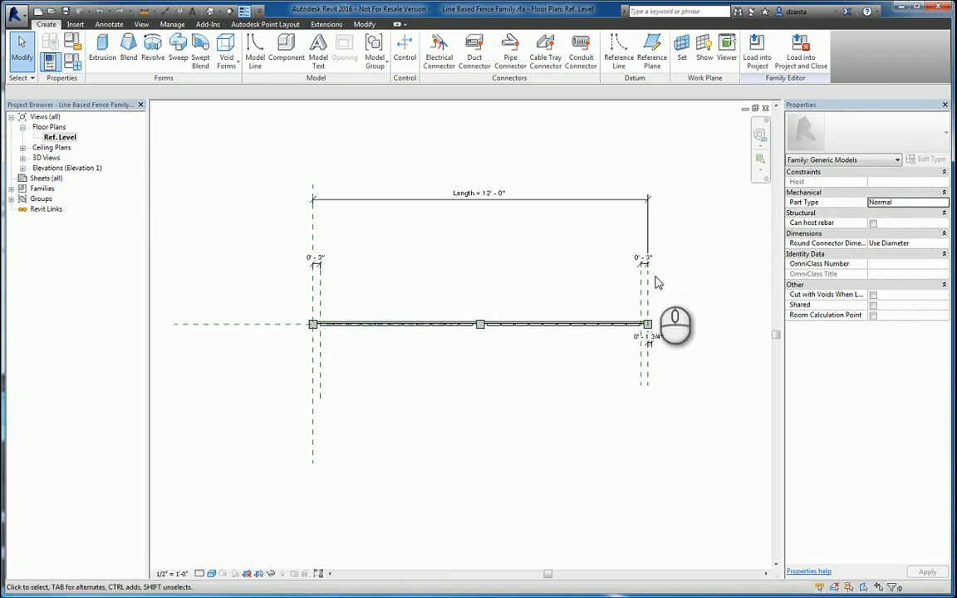
mouse_move(656, 405)
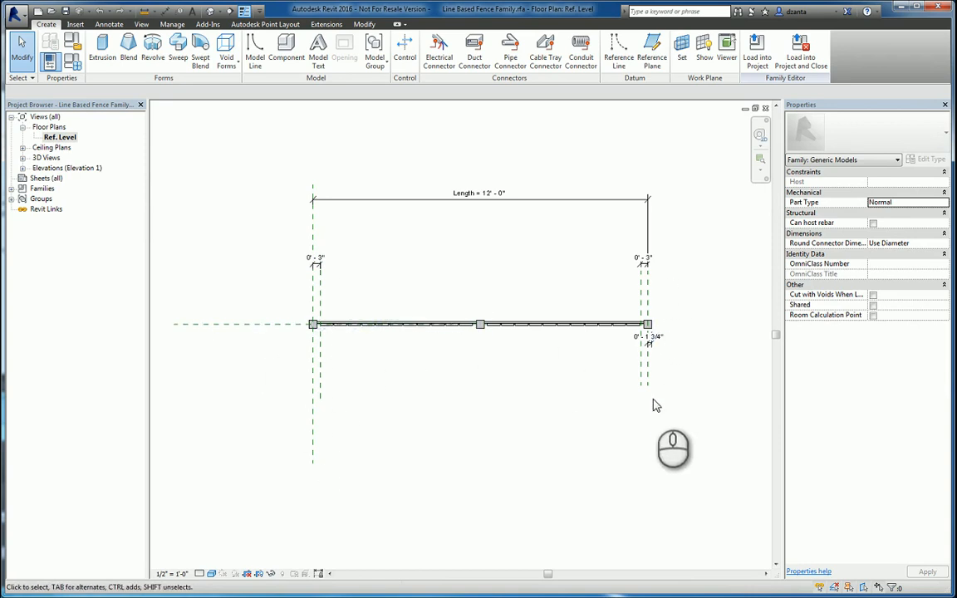
click(481, 199)
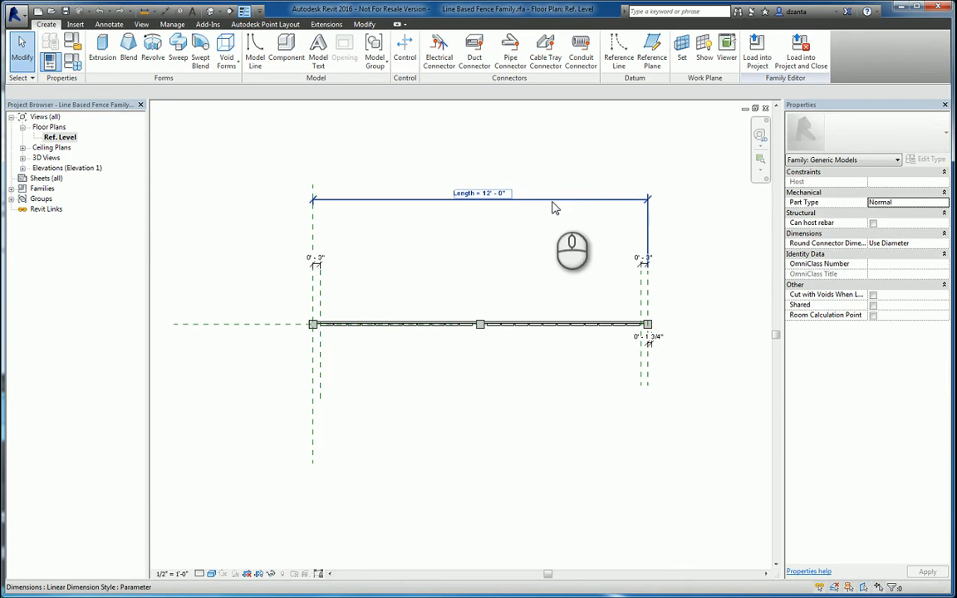
mouse_move(555, 206)
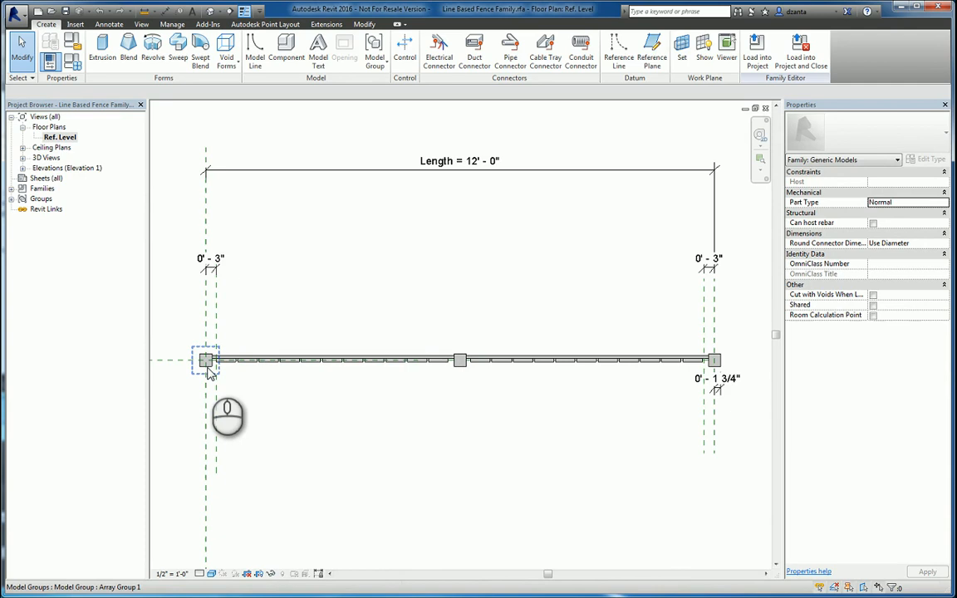
mouse_move(209, 367)
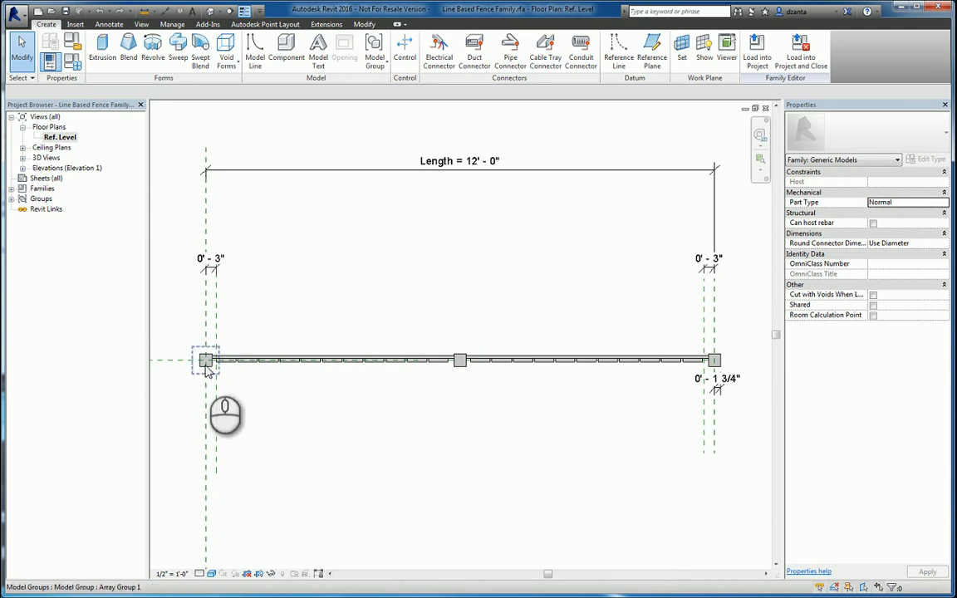
click(206, 359)
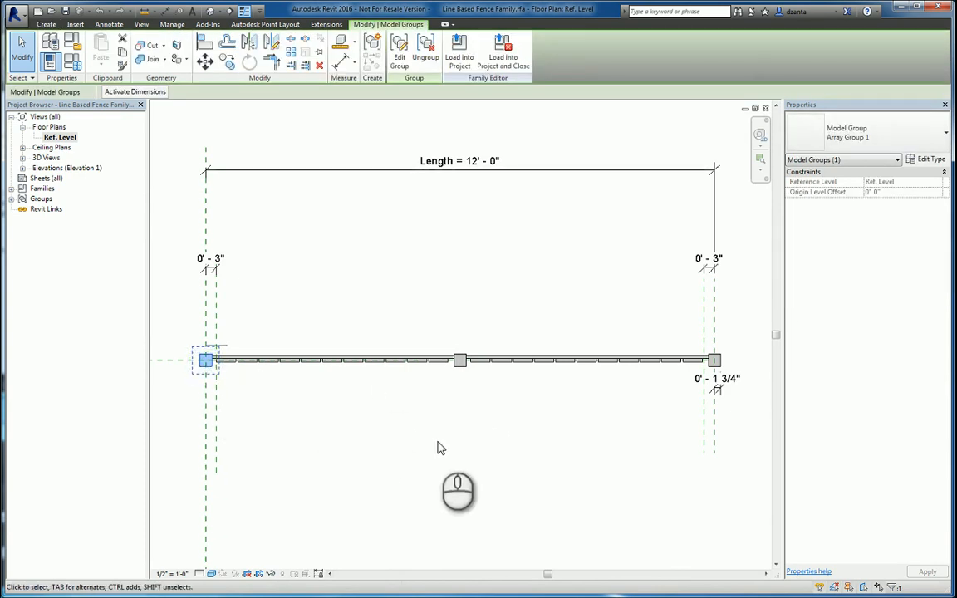
click(459, 359)
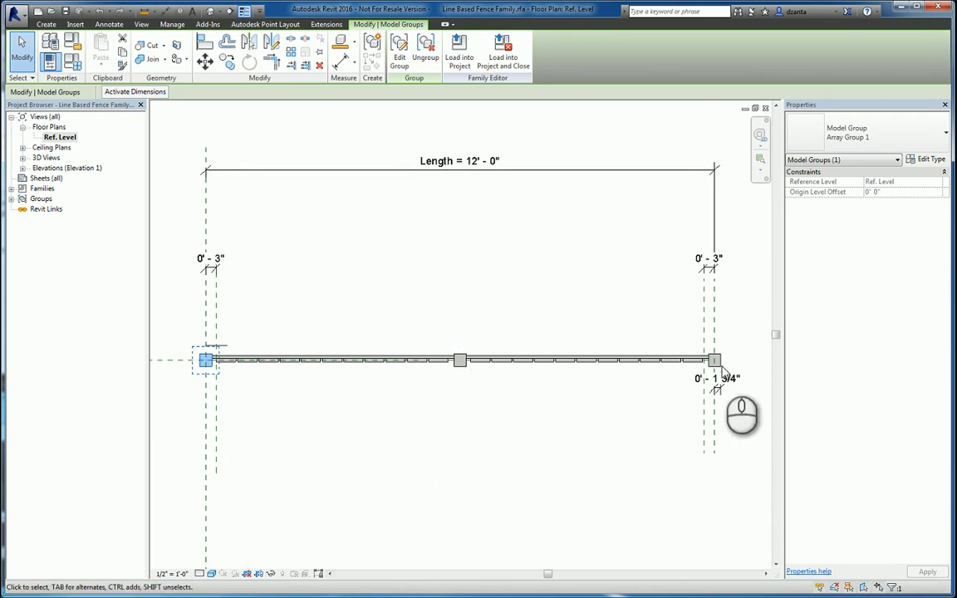
click(206, 359)
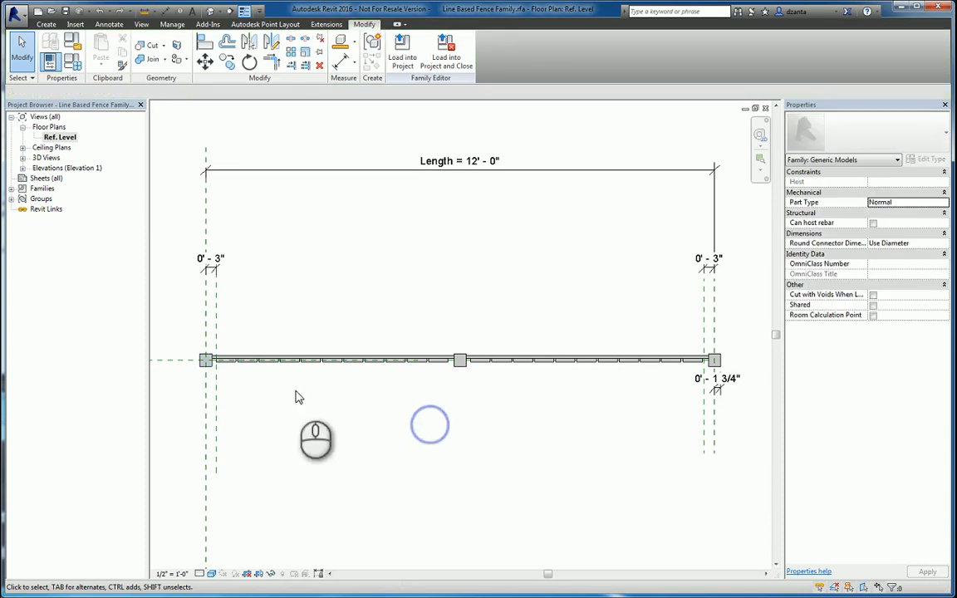
click(333, 359)
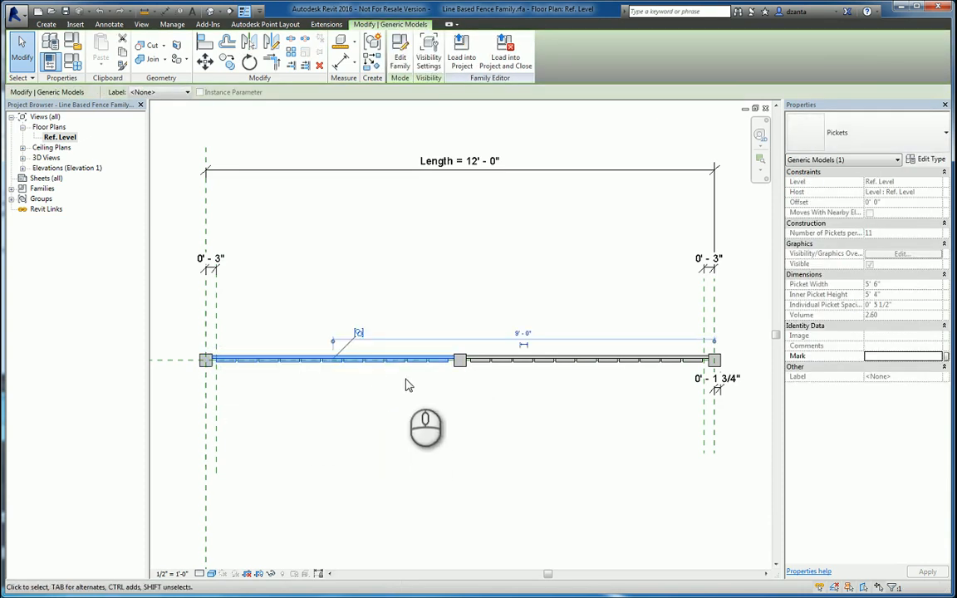
mouse_move(399, 53)
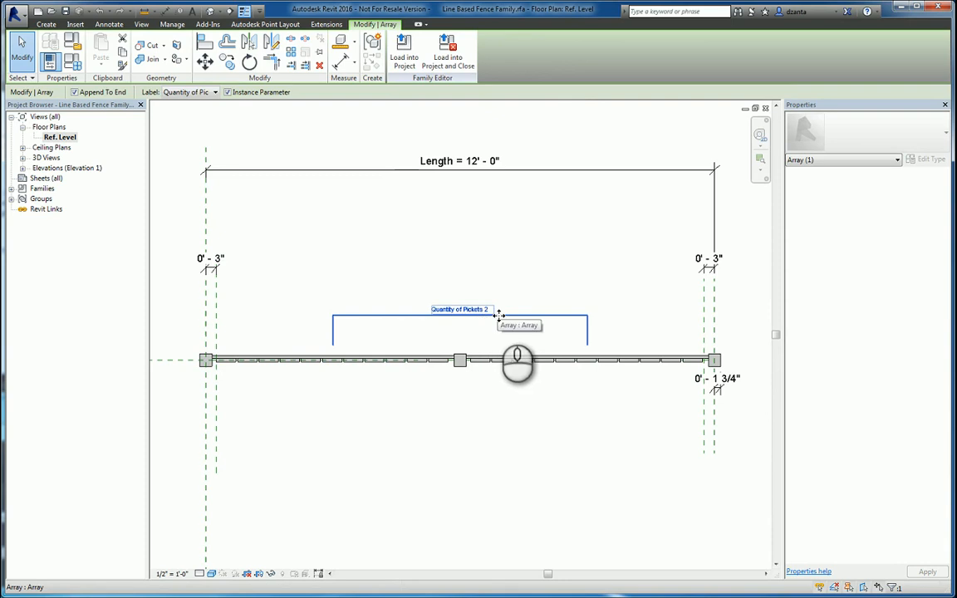
click(333, 359)
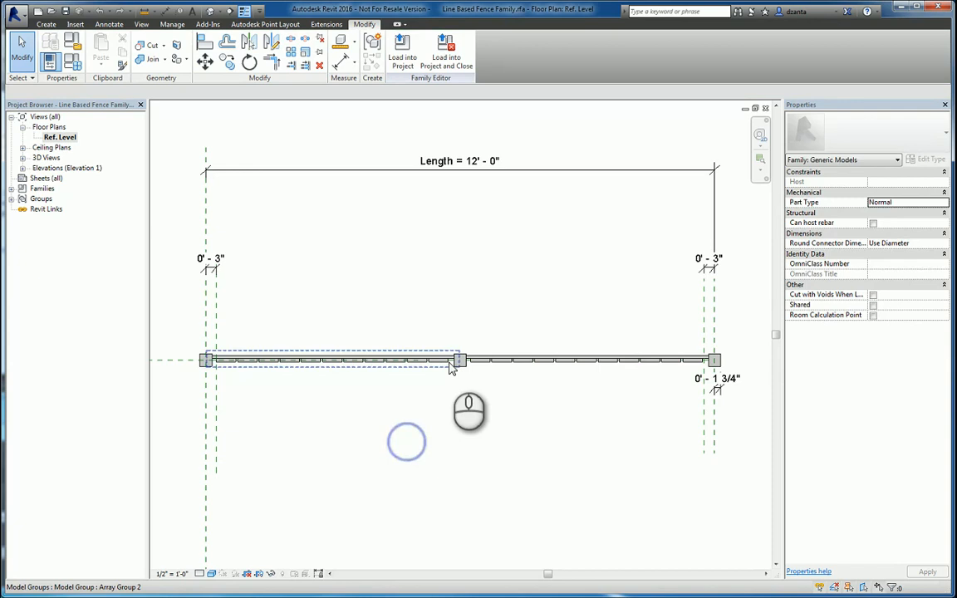
click(458, 359)
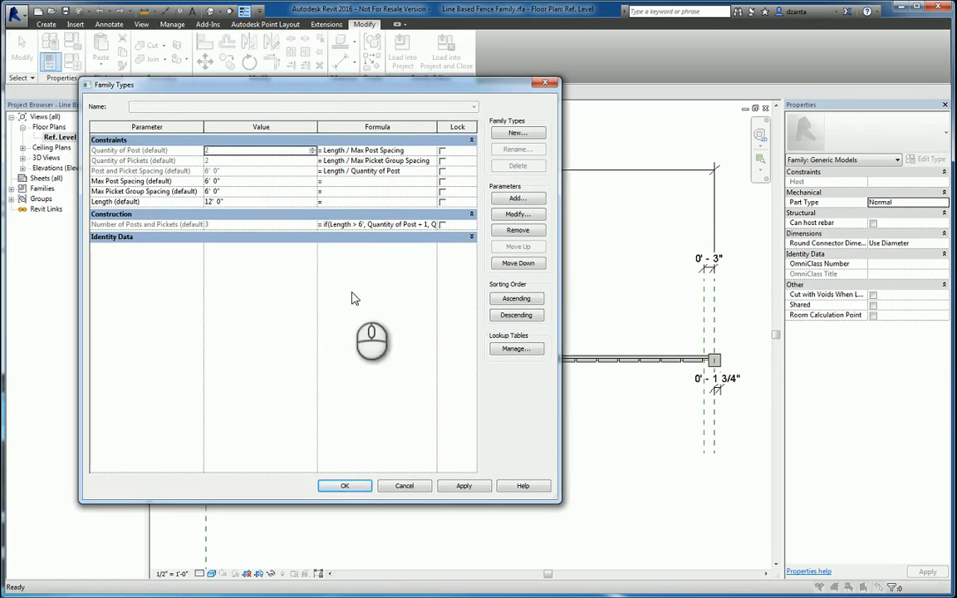
mouse_move(341, 196)
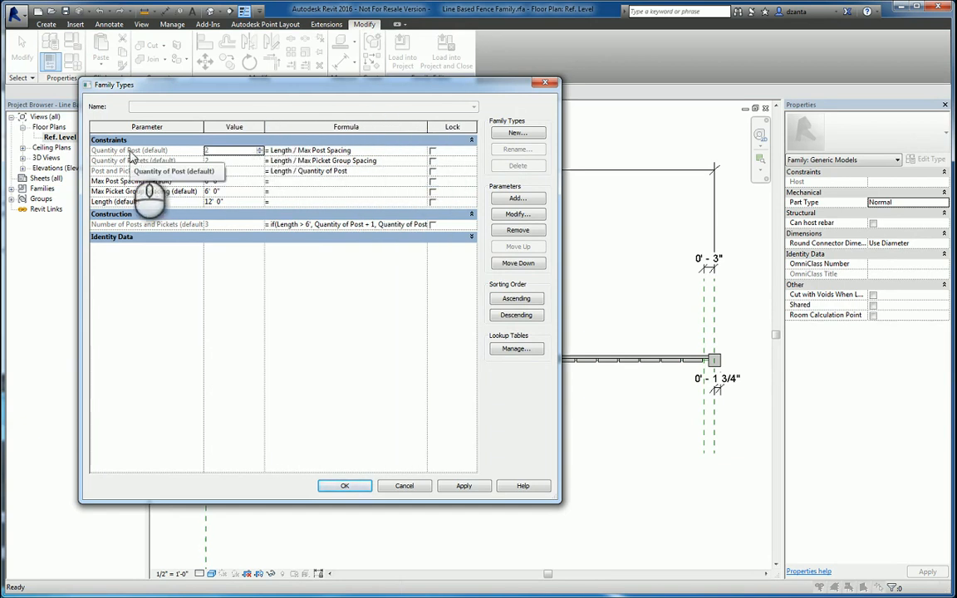
mouse_move(299, 199)
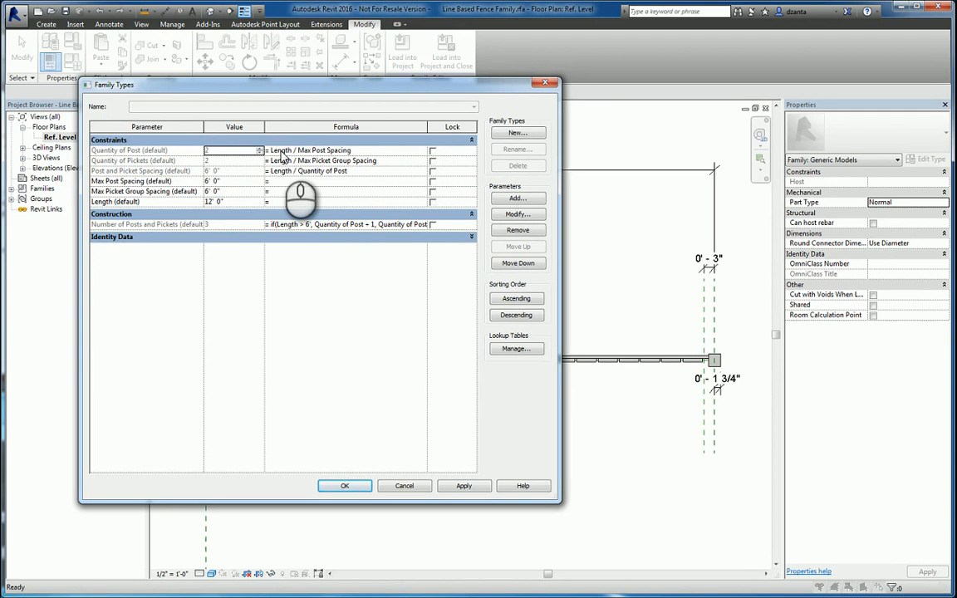
mouse_move(362, 199)
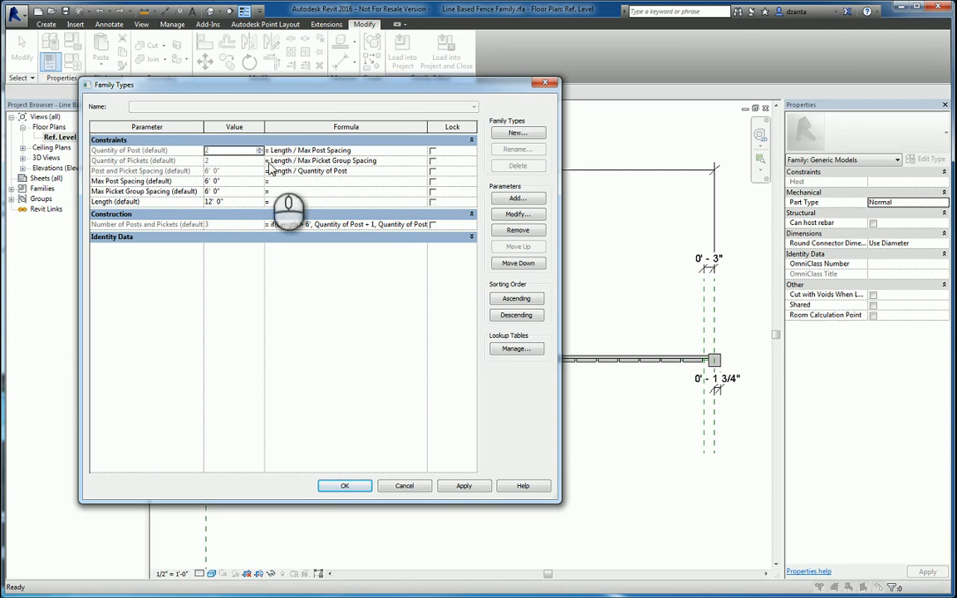
mouse_move(147, 166)
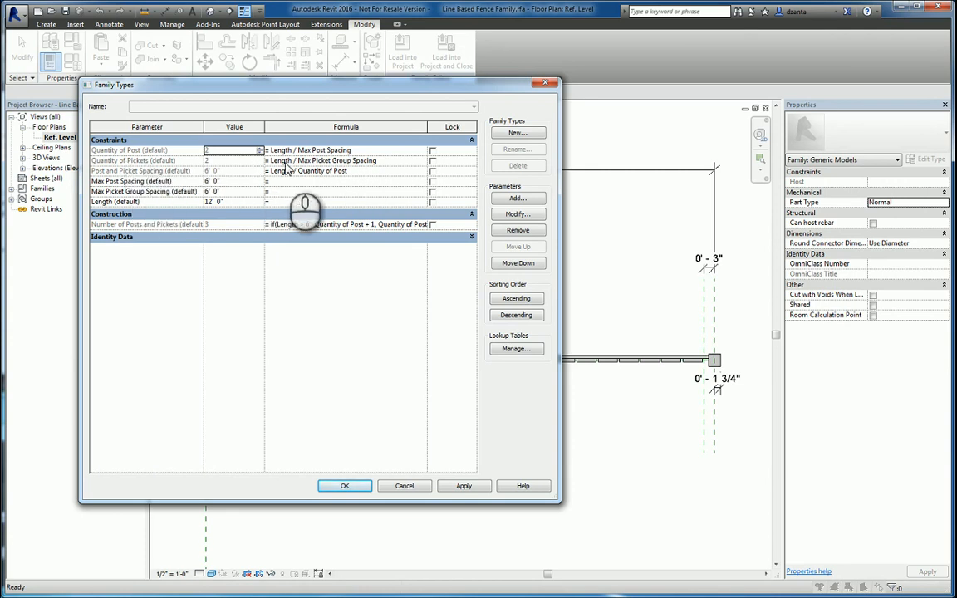
mouse_move(343, 208)
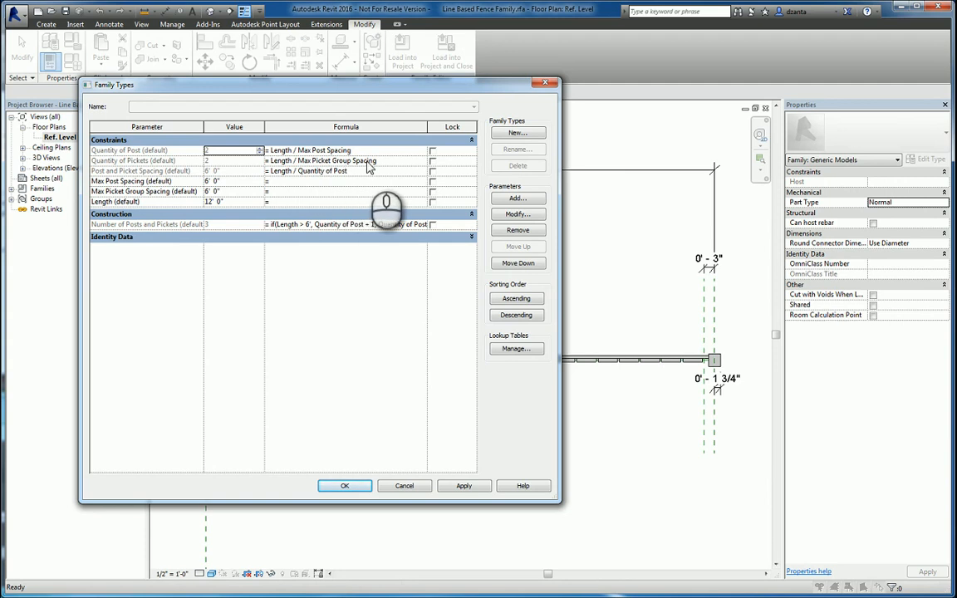
mouse_move(180, 181)
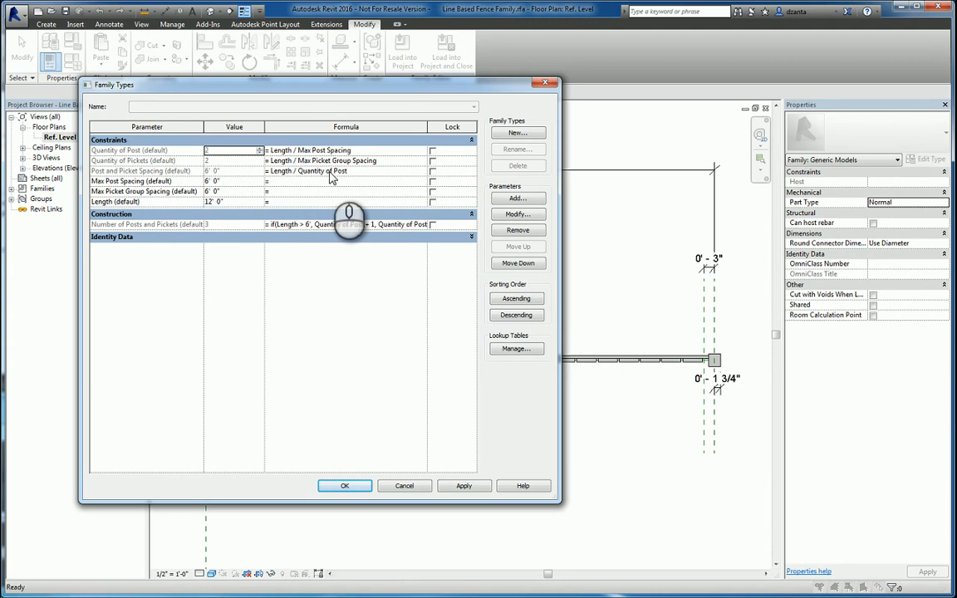
mouse_move(269, 176)
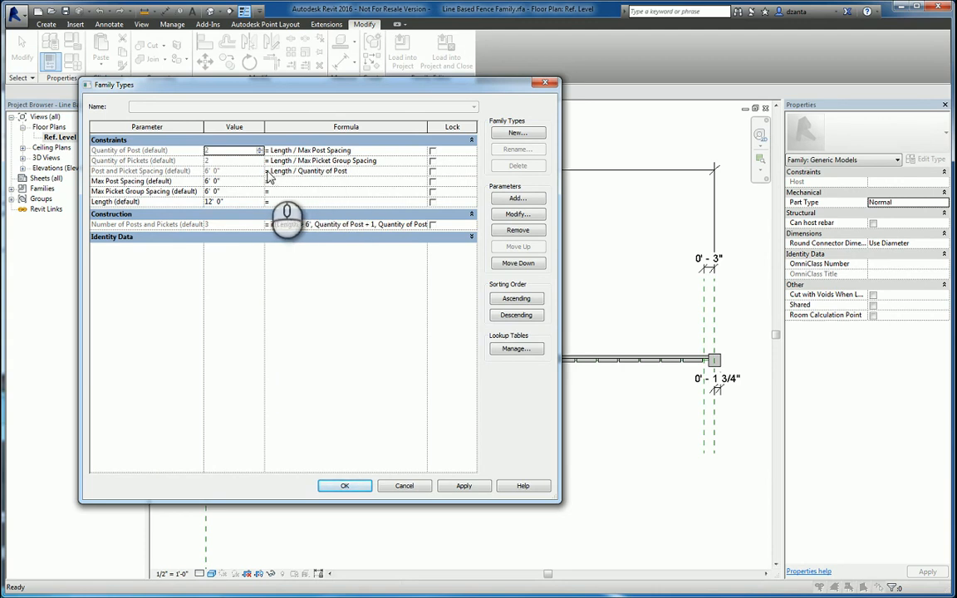
mouse_move(183, 189)
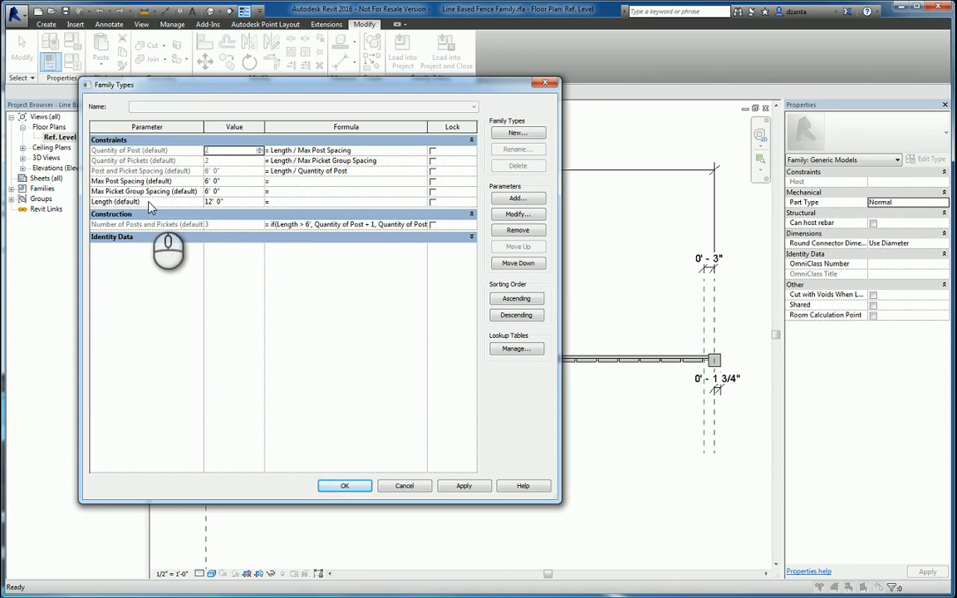
mouse_move(246, 206)
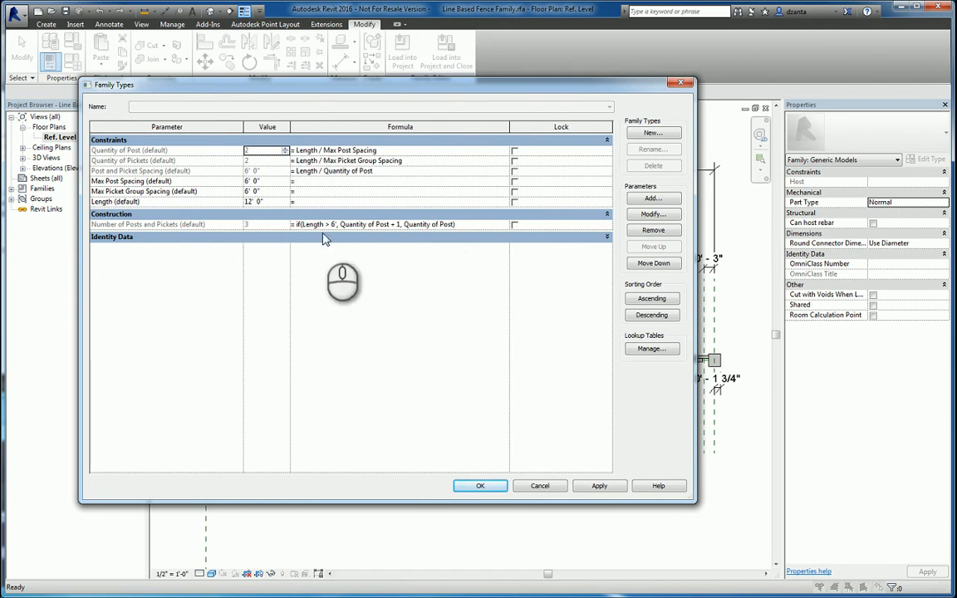
mouse_move(182, 225)
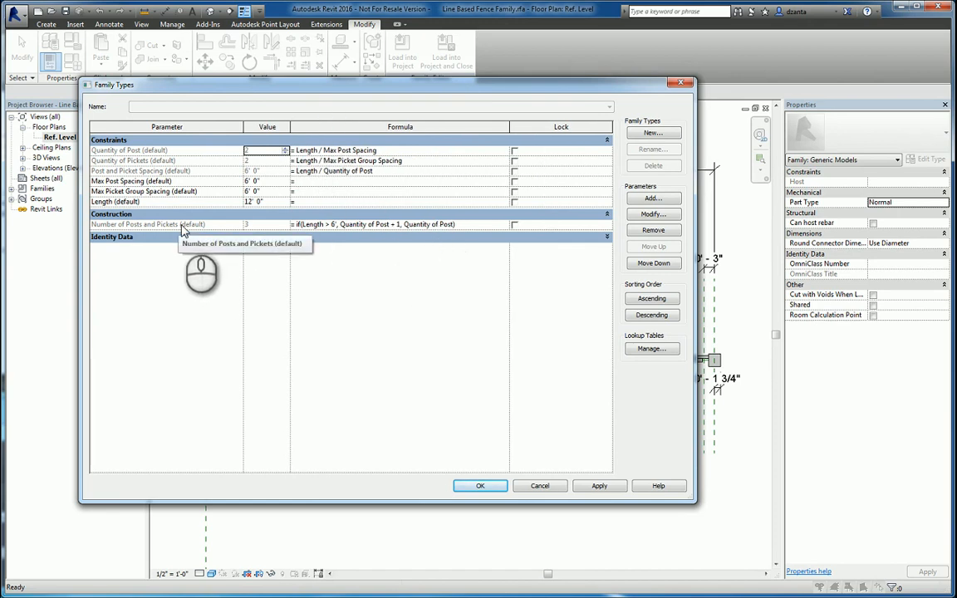
mouse_move(275, 225)
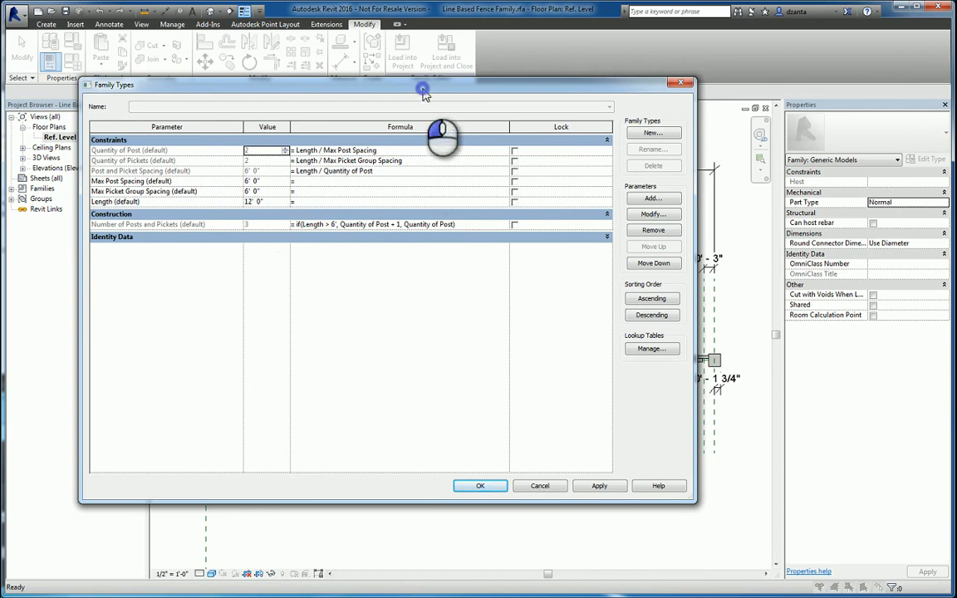
- Enlarge the Family Types dialog so the post and picket quantity formulas are readable
drag(424, 83, 253, 415)
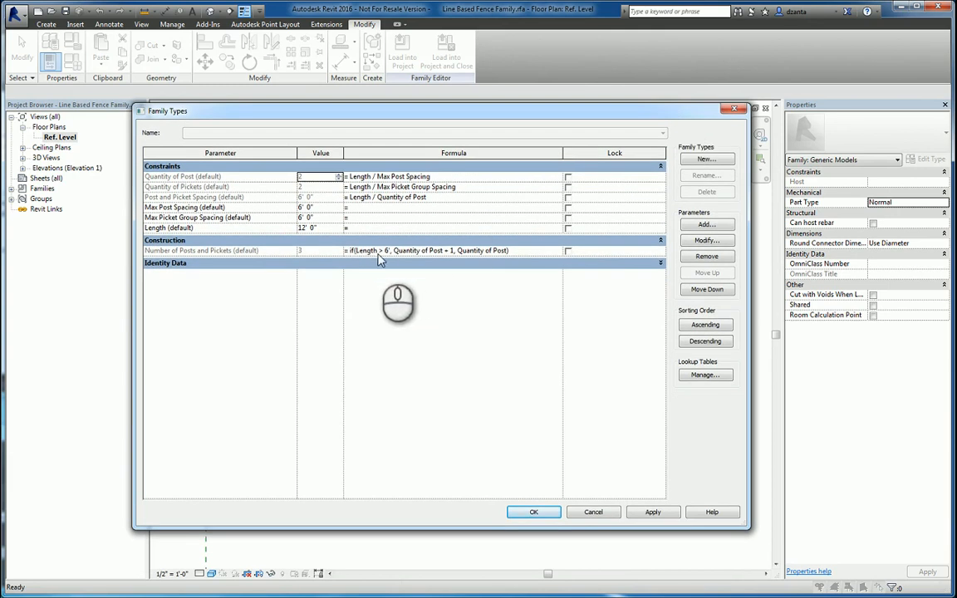
mouse_move(423, 259)
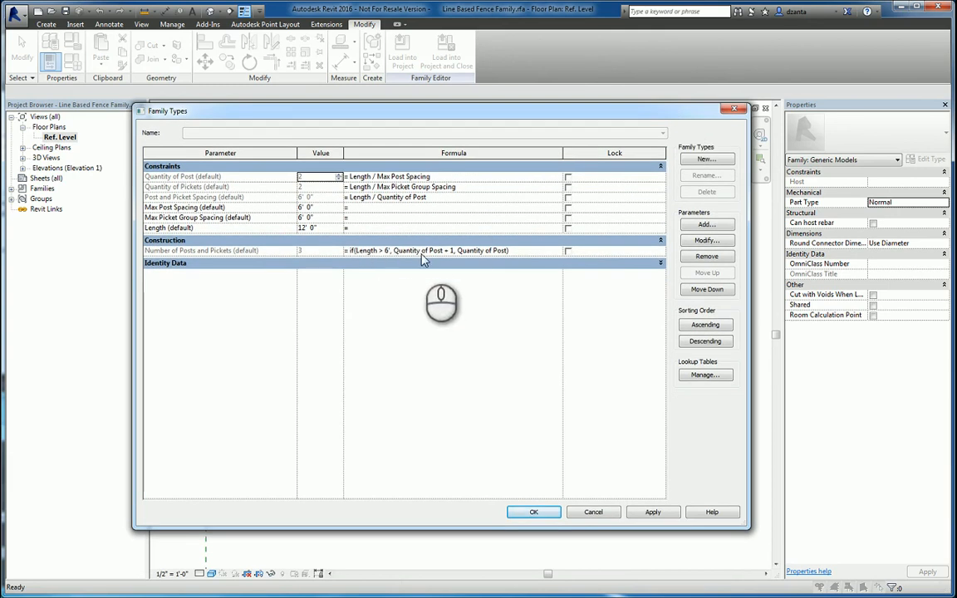
mouse_move(430, 258)
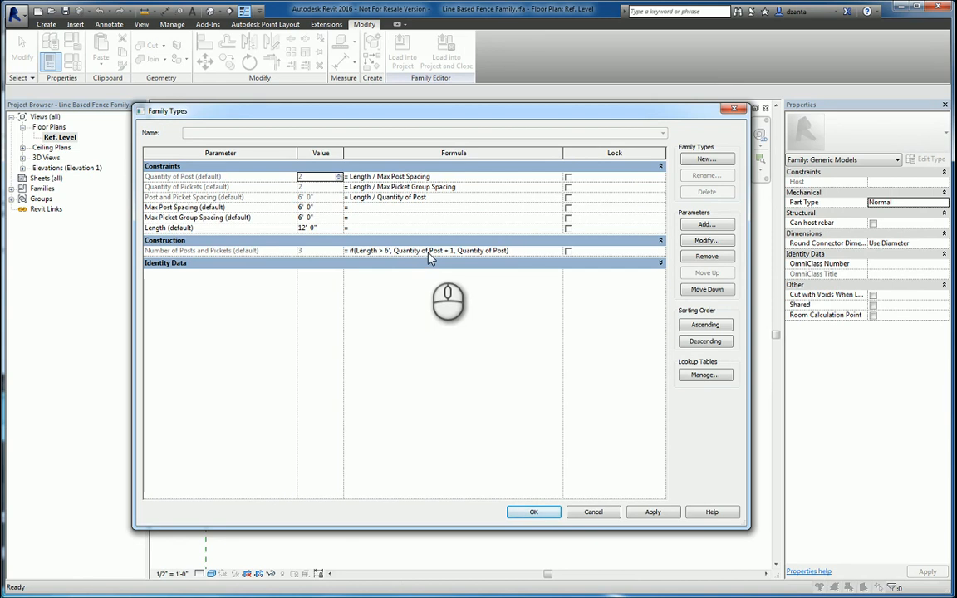
mouse_move(233, 183)
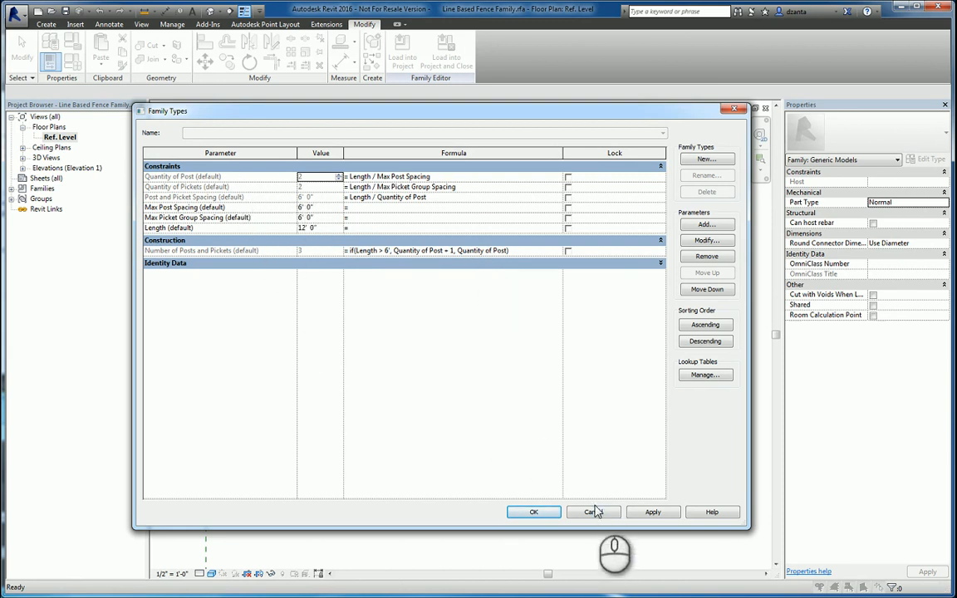
- Cancel the Family Types dialog to return to the fence plan view
click(593, 512)
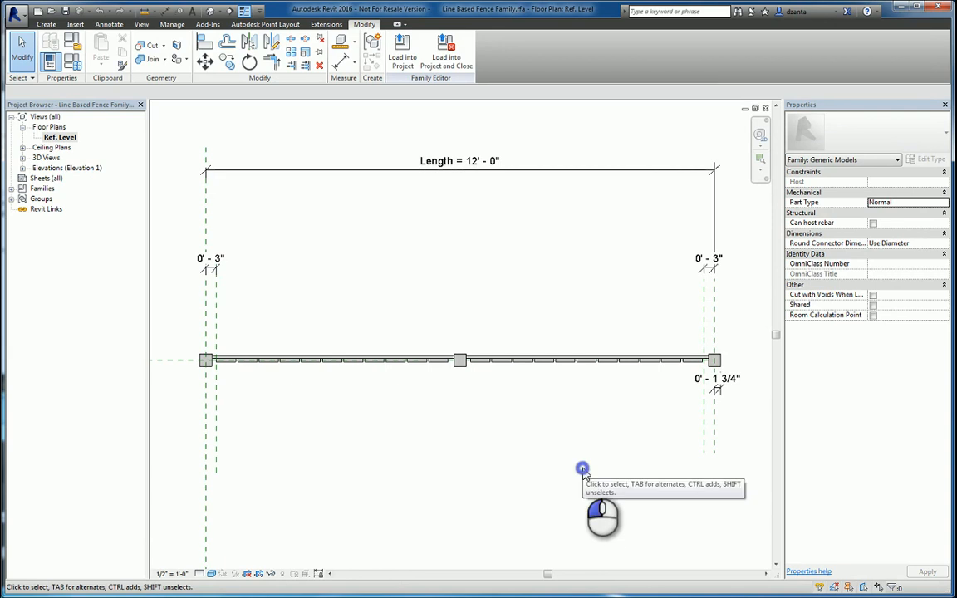
mouse_move(515, 457)
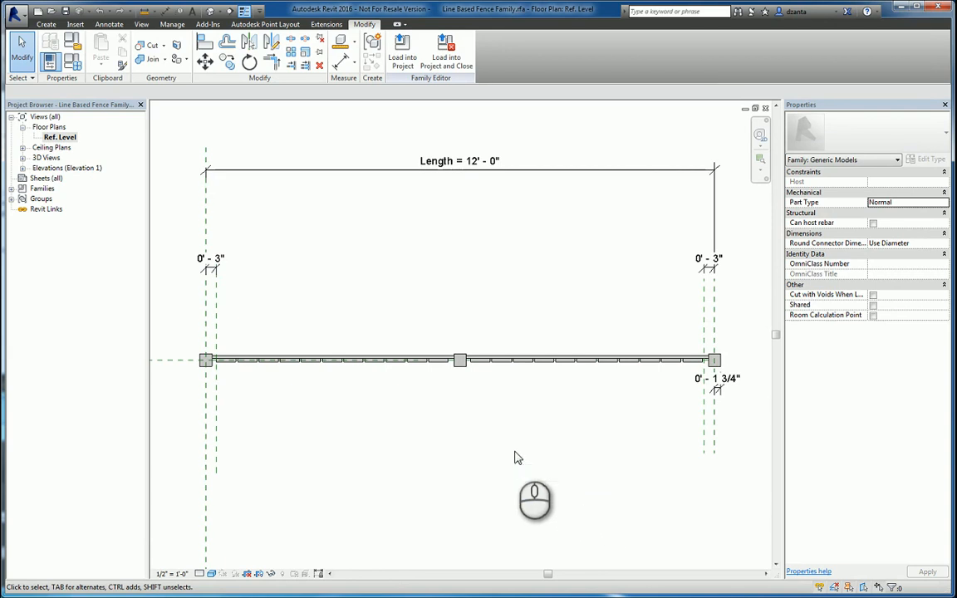
mouse_move(392, 438)
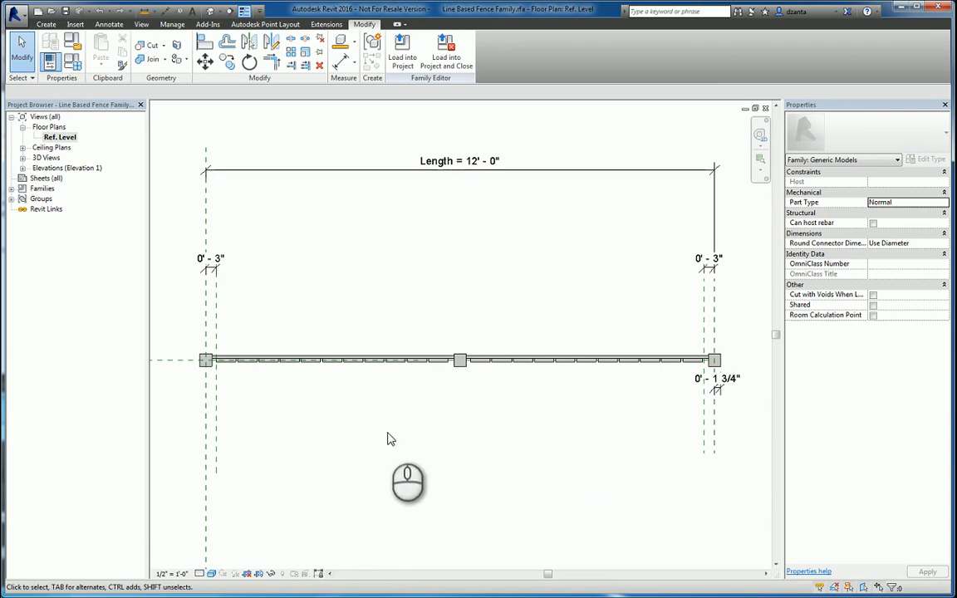
mouse_move(385, 438)
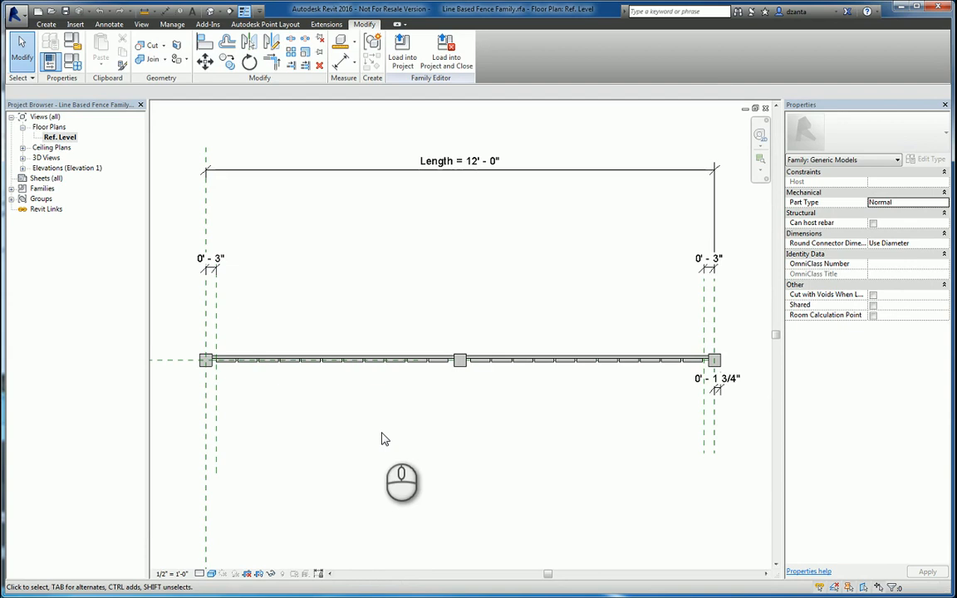